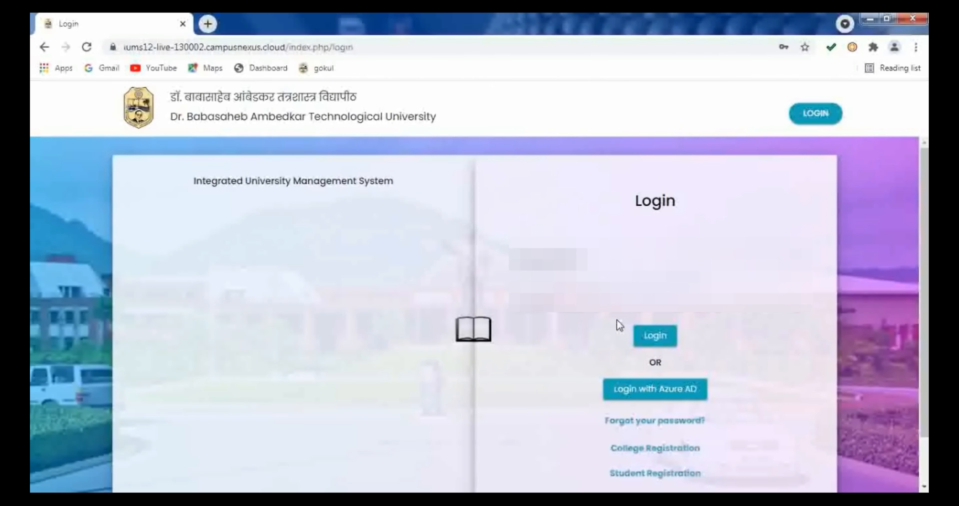
- Sign in to the BATU IUMS student portal and load the dashboard
left_click(653, 335)
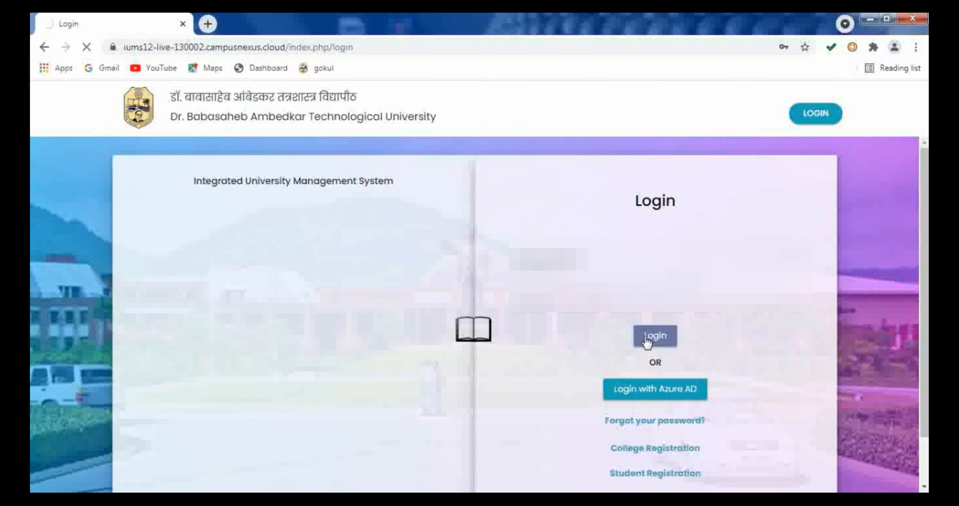
left_click(654, 336)
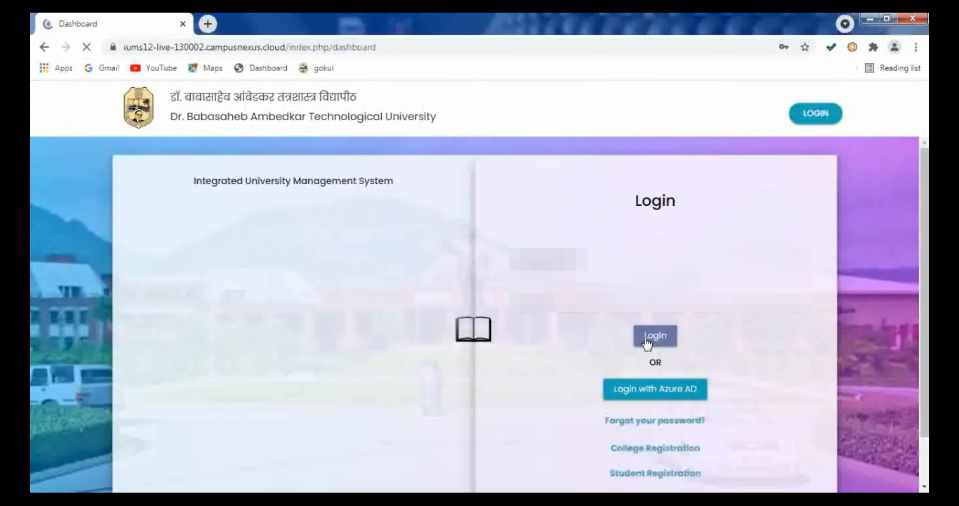
left_click(654, 335)
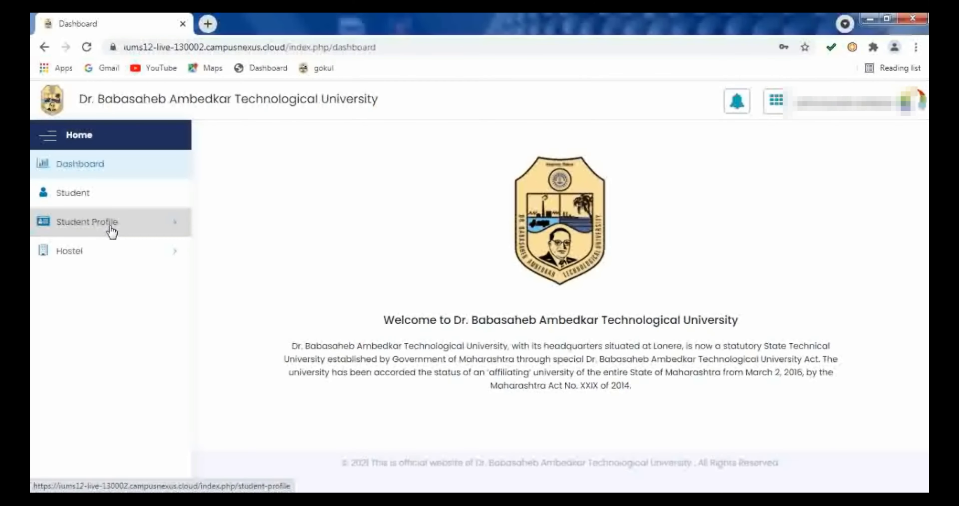
- Expand Student Profile in the sidebar and go to Fill Student Profile
left_click(87, 221)
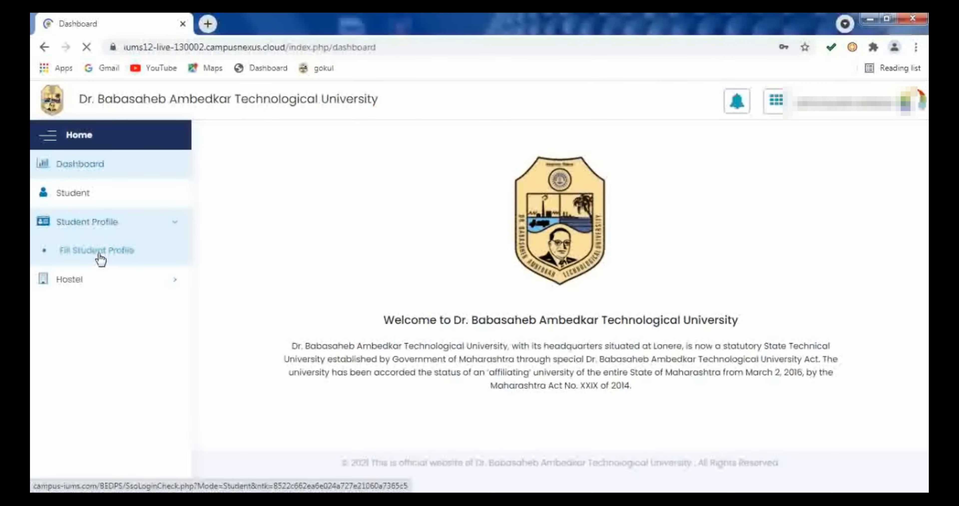
left_click(96, 250)
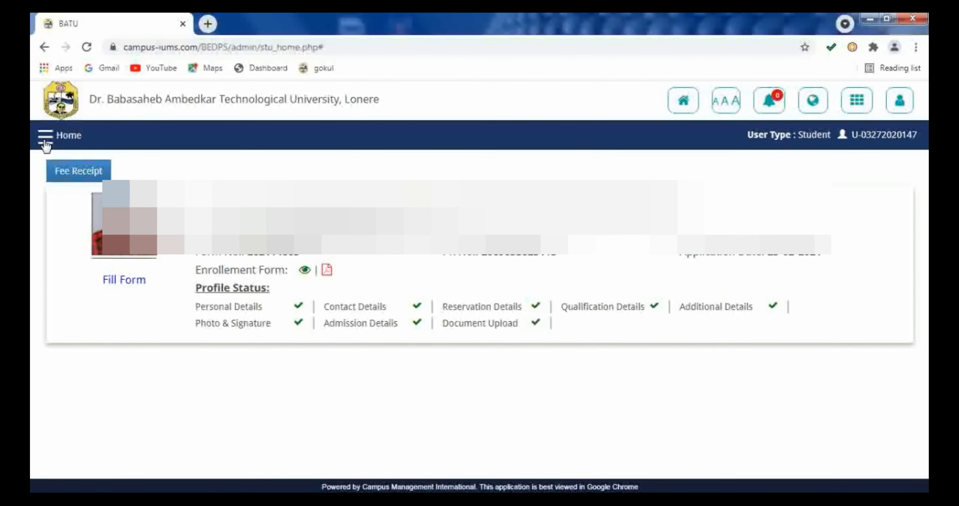
- Reach the Marks Statement (Student Login) page via the Transaction menu
left_click(45, 134)
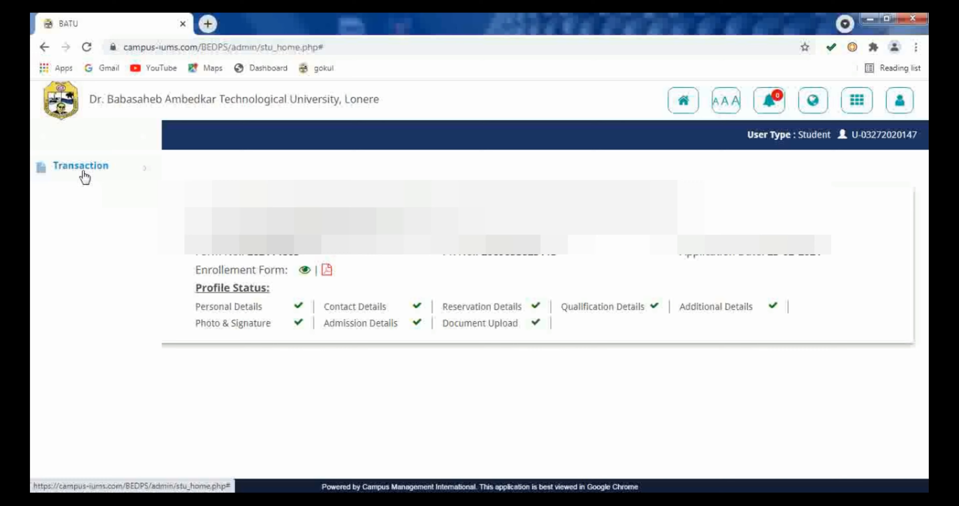
left_click(73, 165)
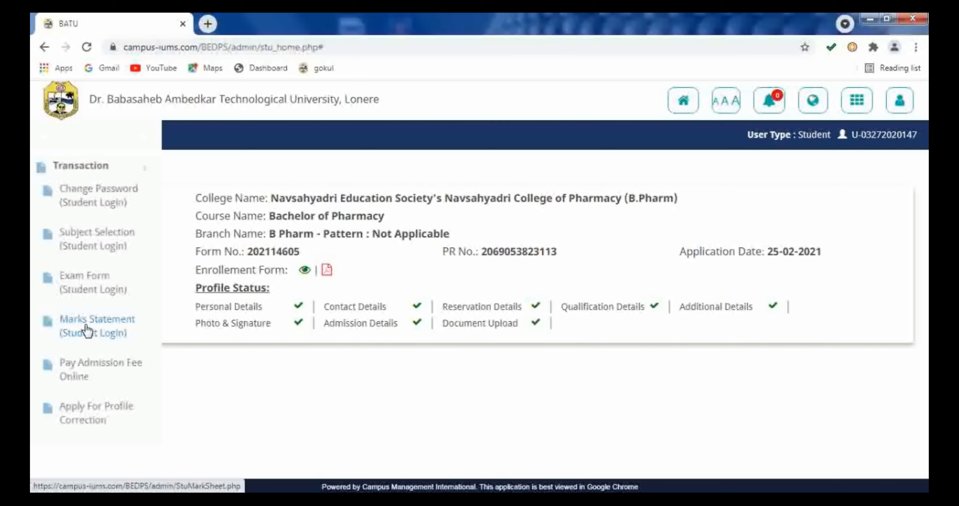
mouse_move(92, 326)
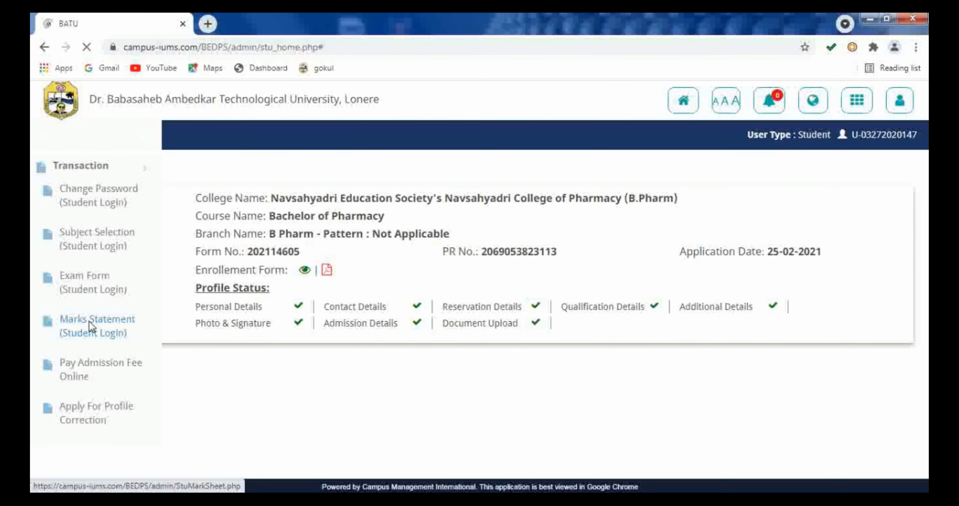
left_click(97, 318)
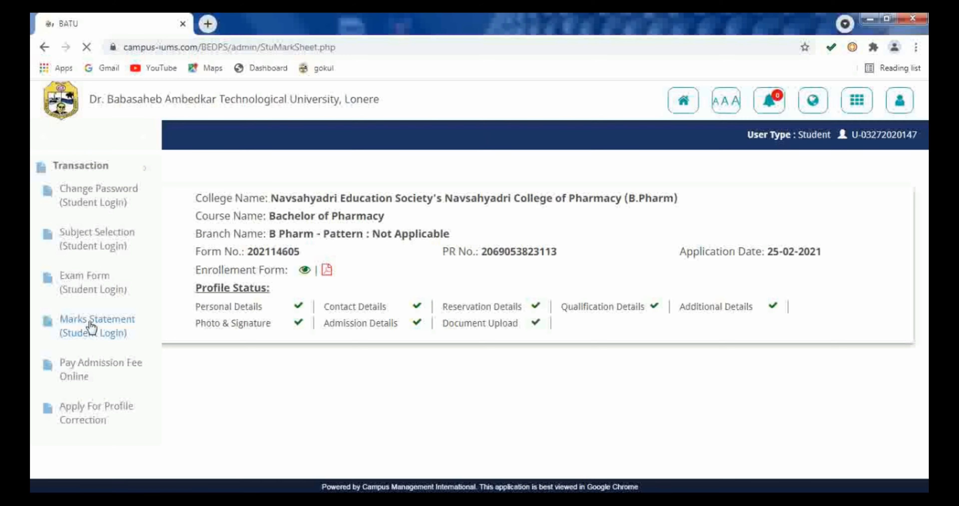
left_click(94, 318)
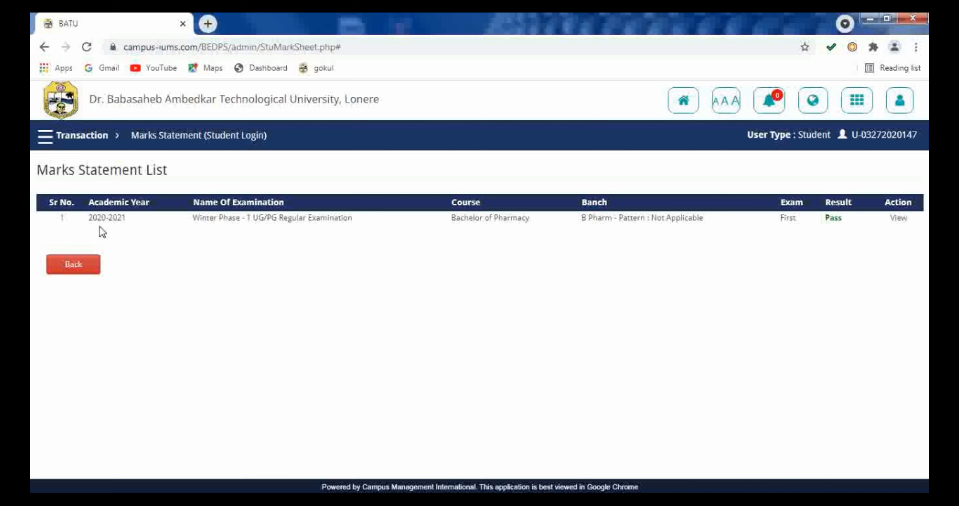
mouse_move(272, 231)
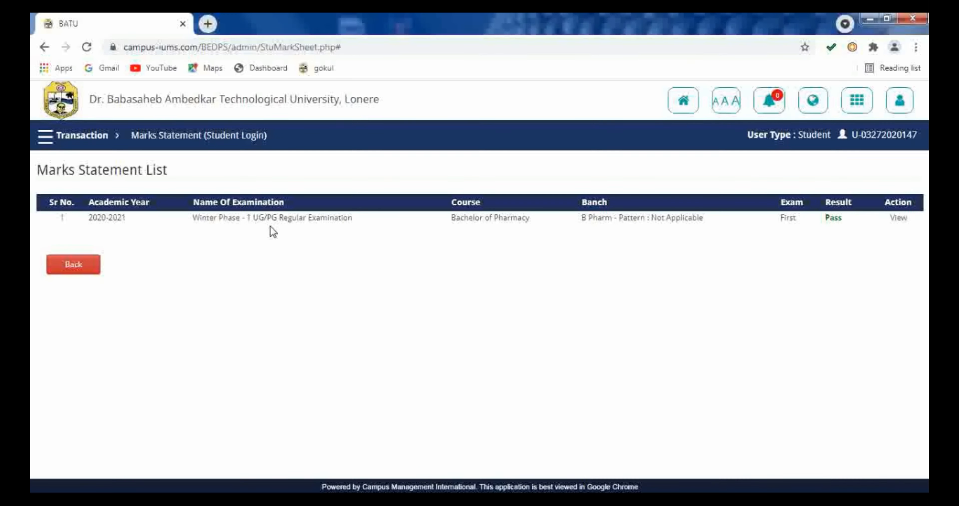
mouse_move(601, 244)
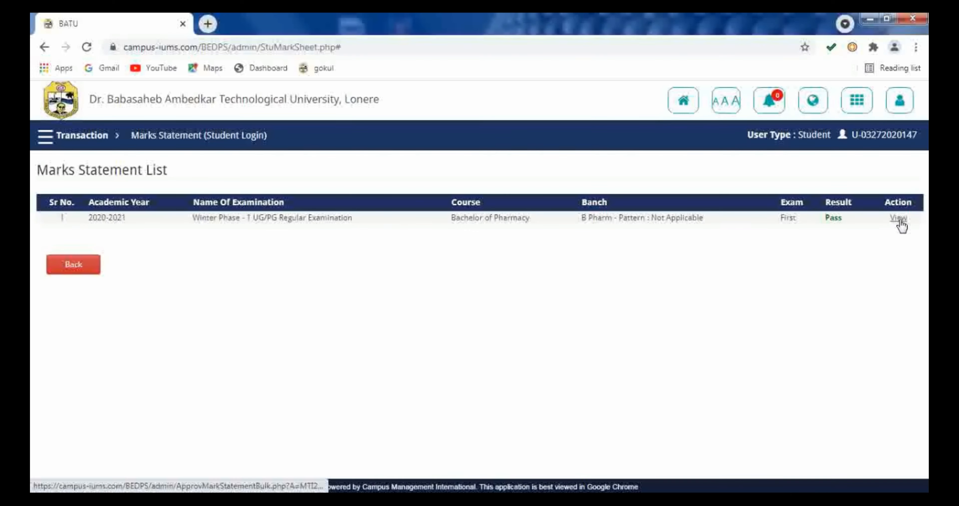
- View the 2020-2021 Winter Phase-1 examination marks statement report
left_click(899, 218)
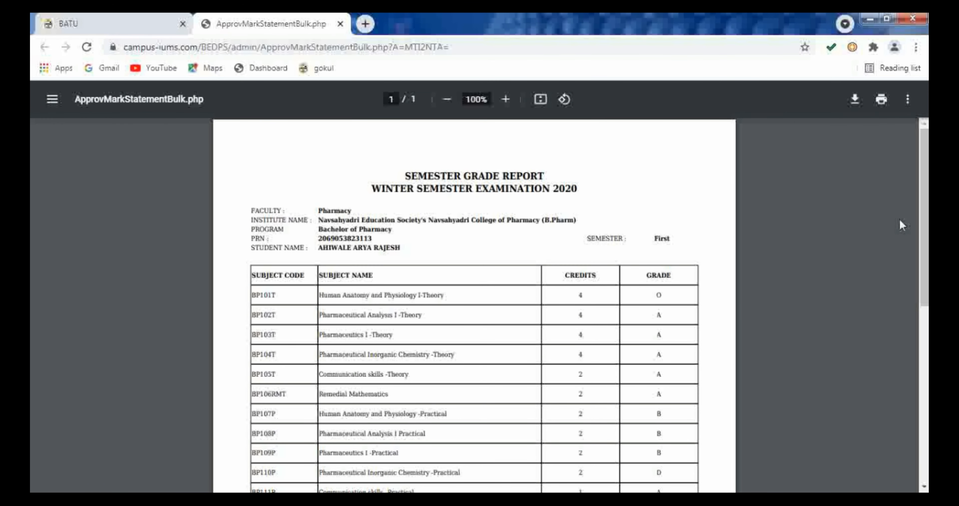
mouse_move(461, 263)
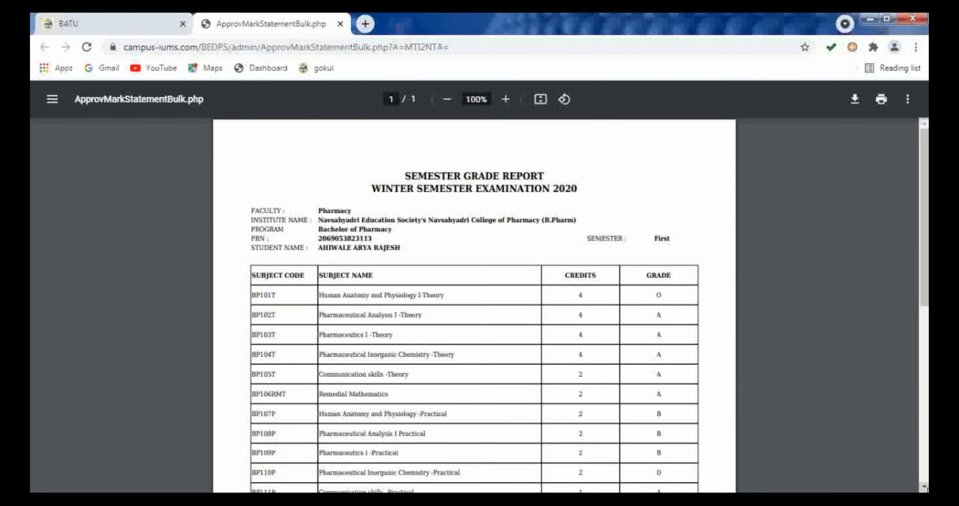
- Review the grade report down to the SGPA 8.72 row, then return to the portal
scroll("down", 3)
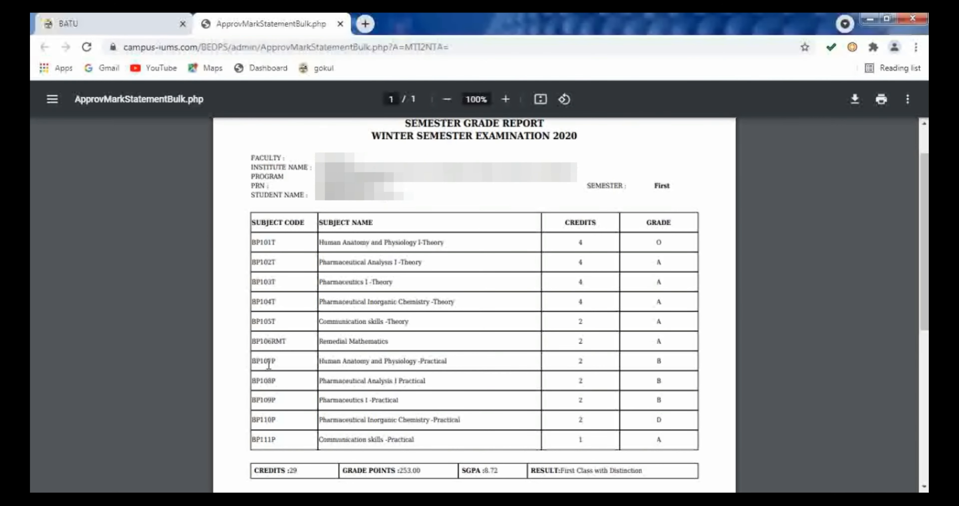
mouse_move(384, 428)
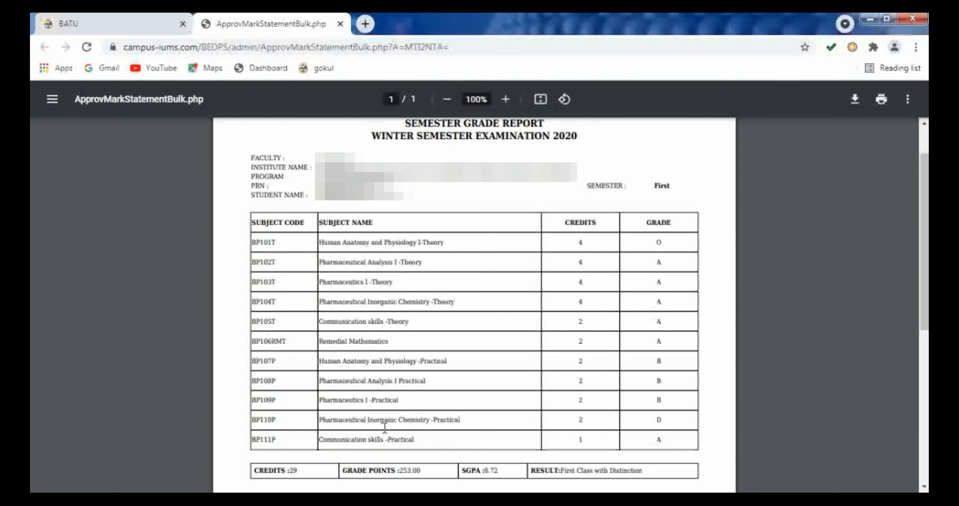
mouse_move(434, 278)
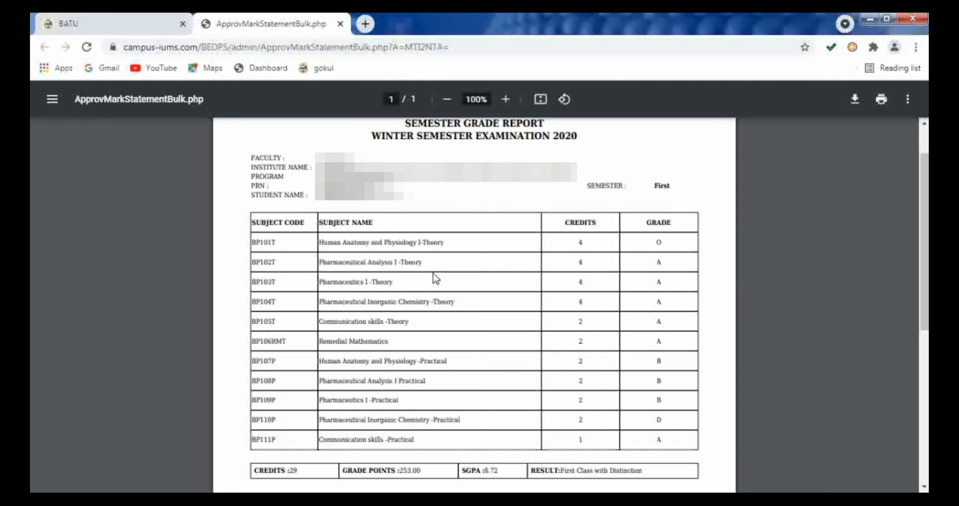
mouse_move(465, 389)
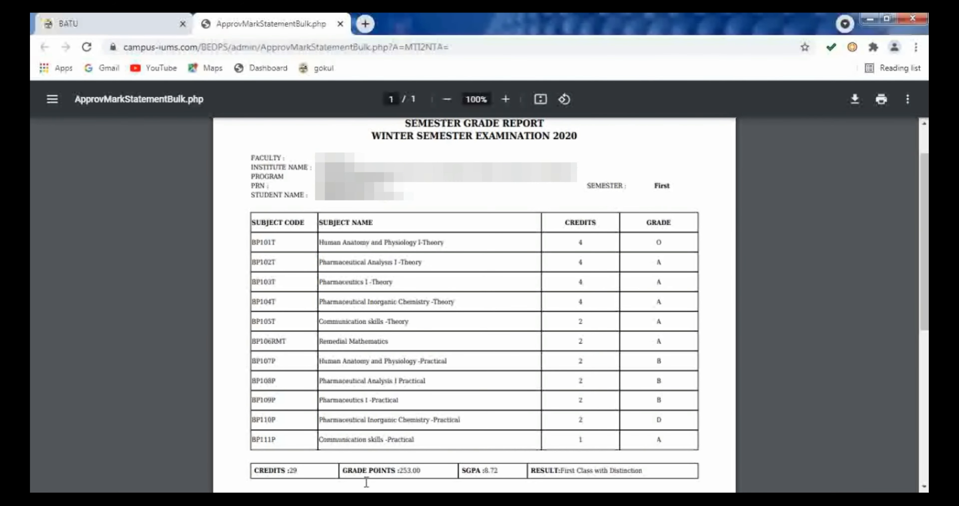
mouse_move(499, 482)
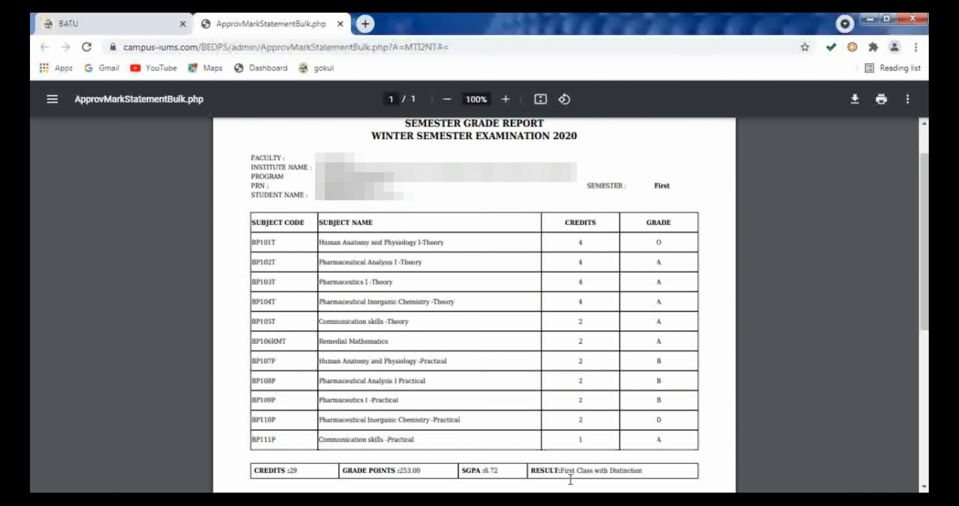
mouse_move(648, 481)
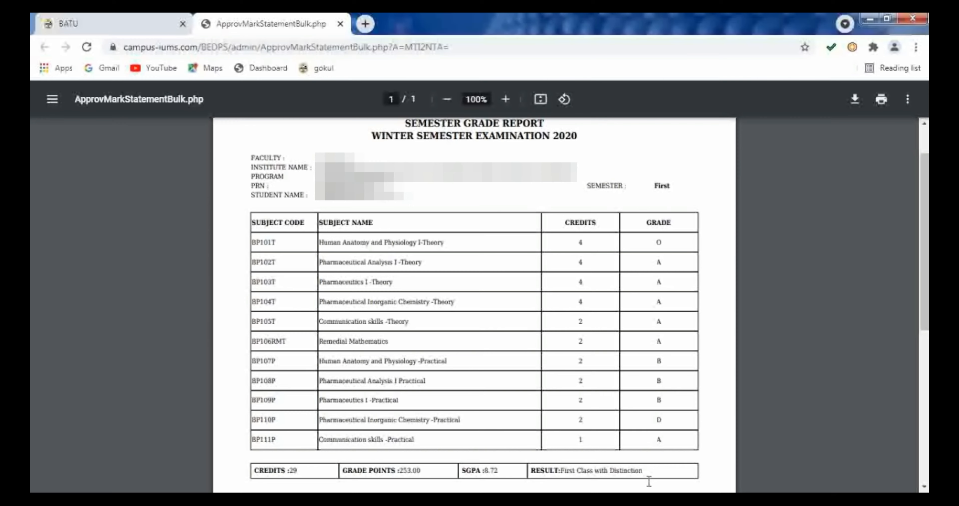
left_click(342, 24)
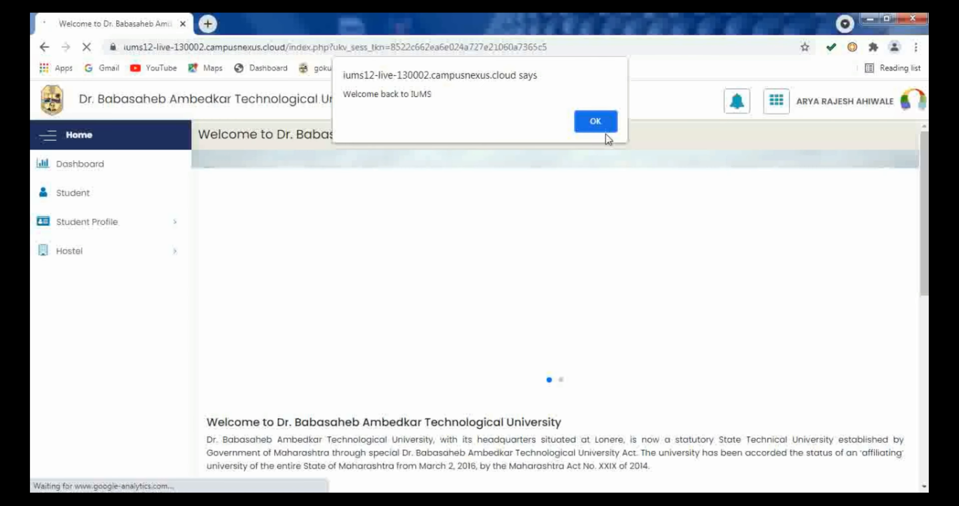
- Dismiss the 'Welcome back to IUMS' alert on the portal welcome page
left_click(593, 120)
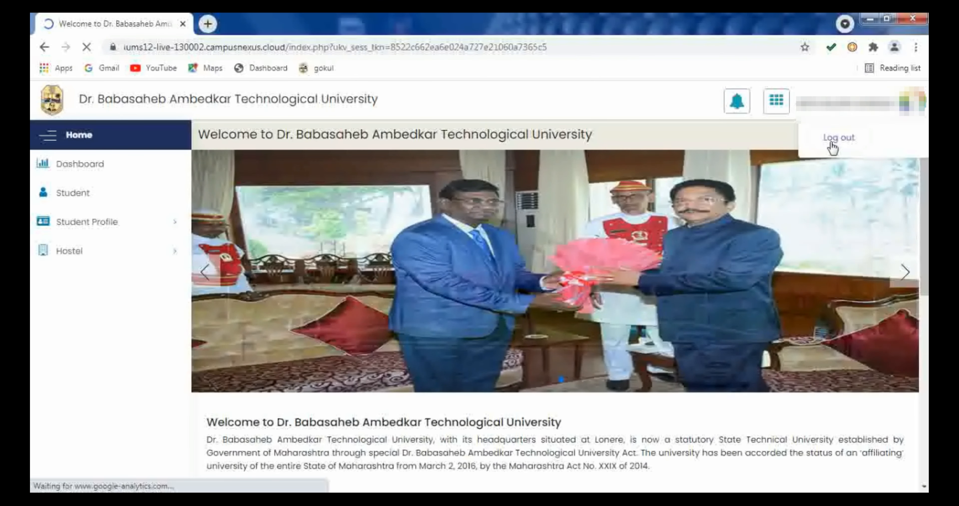